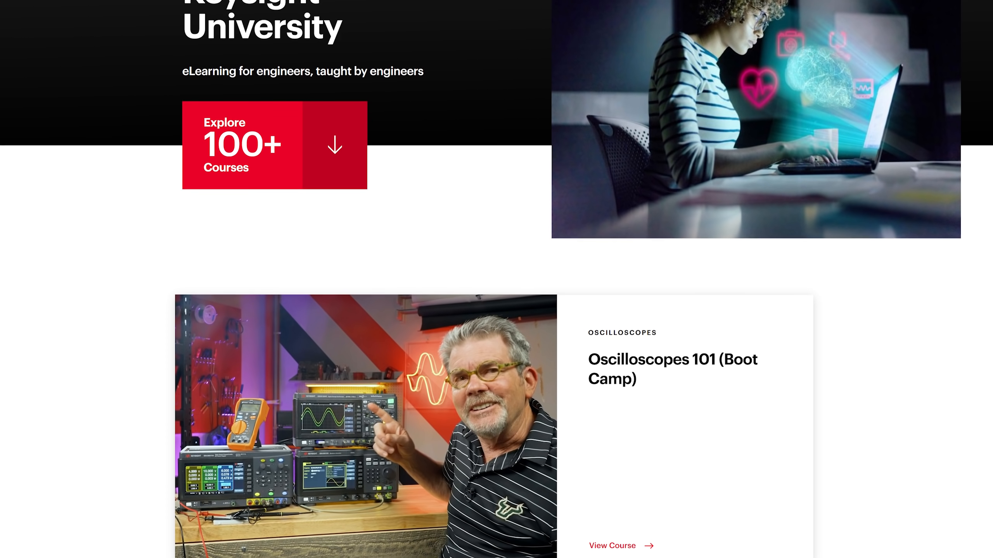
- Scroll through the stressberry GitHub README describing Raspberry Pi stress tests and temperature plots
scroll(down, 3)
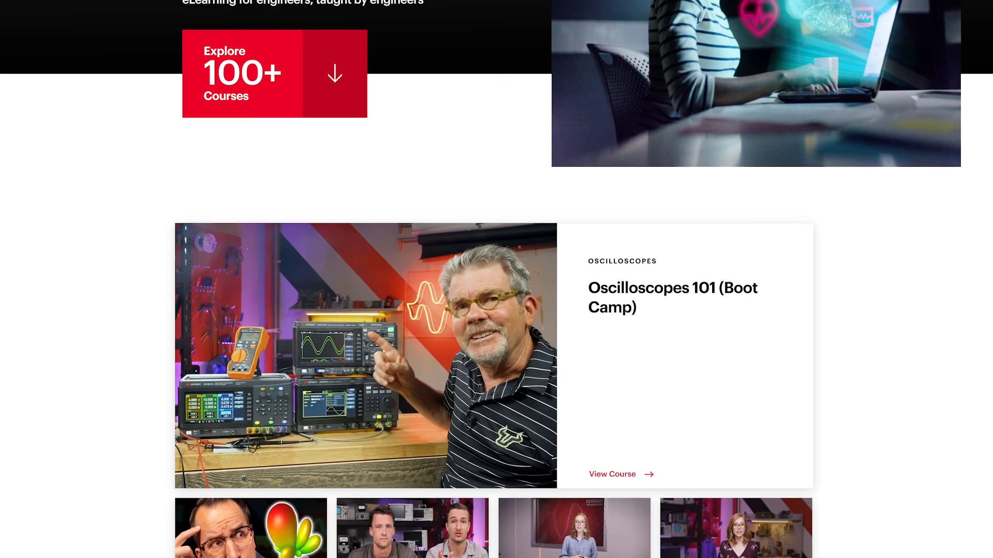
scroll(down, 3)
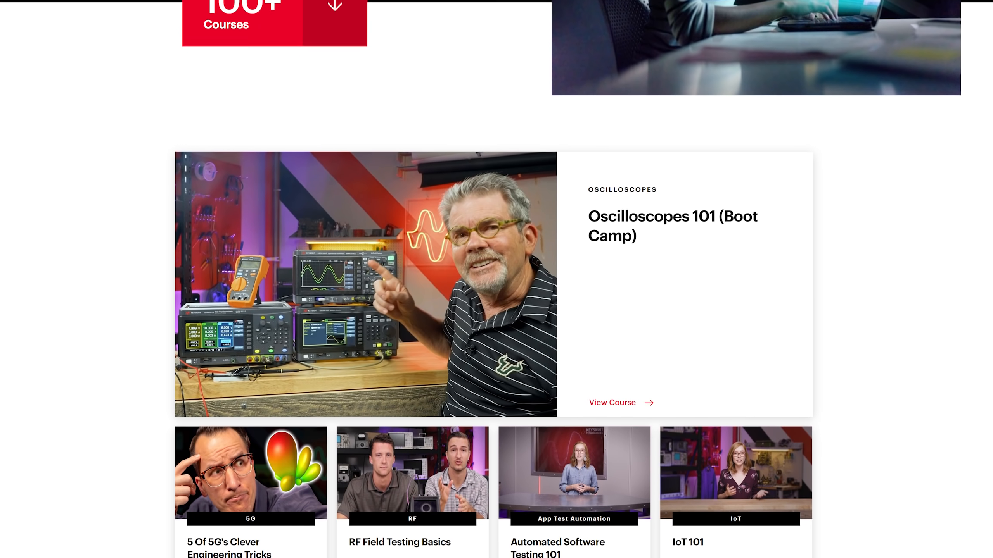
click(612, 403)
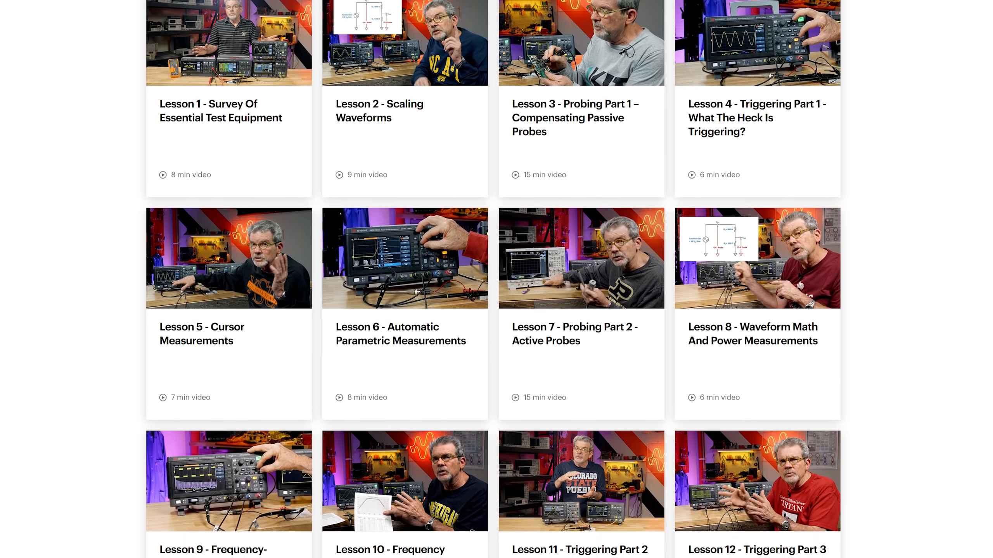
scroll(down, 3)
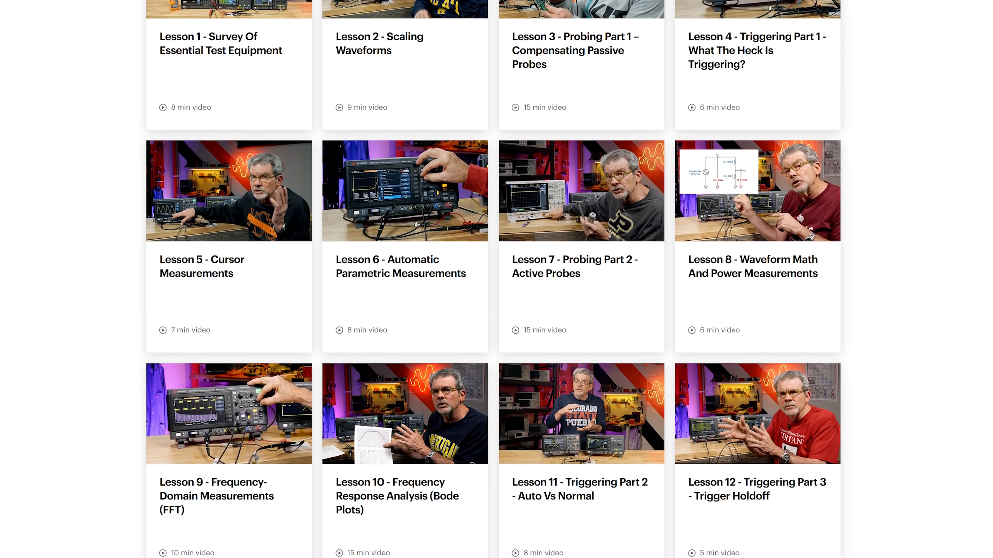
scroll(down, 3)
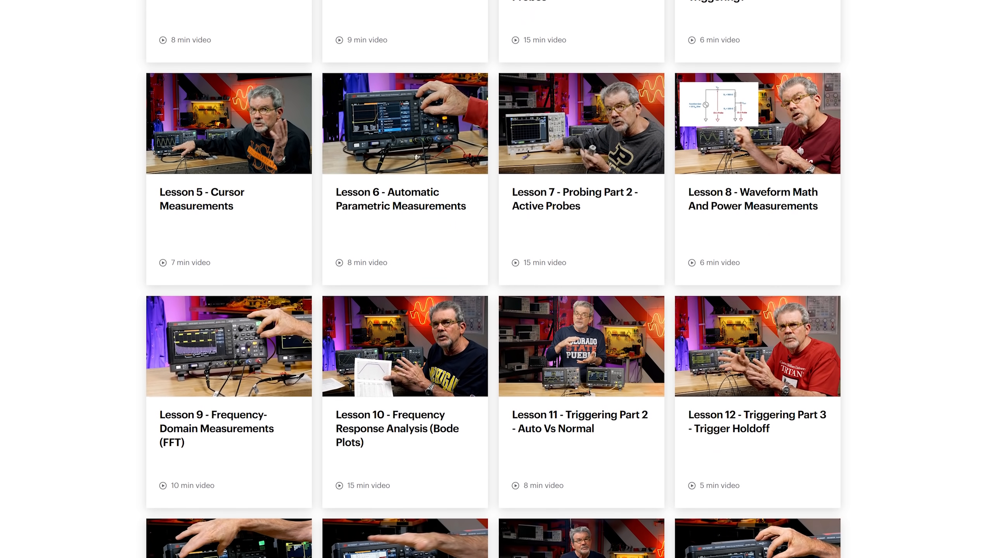
scroll(down, 3)
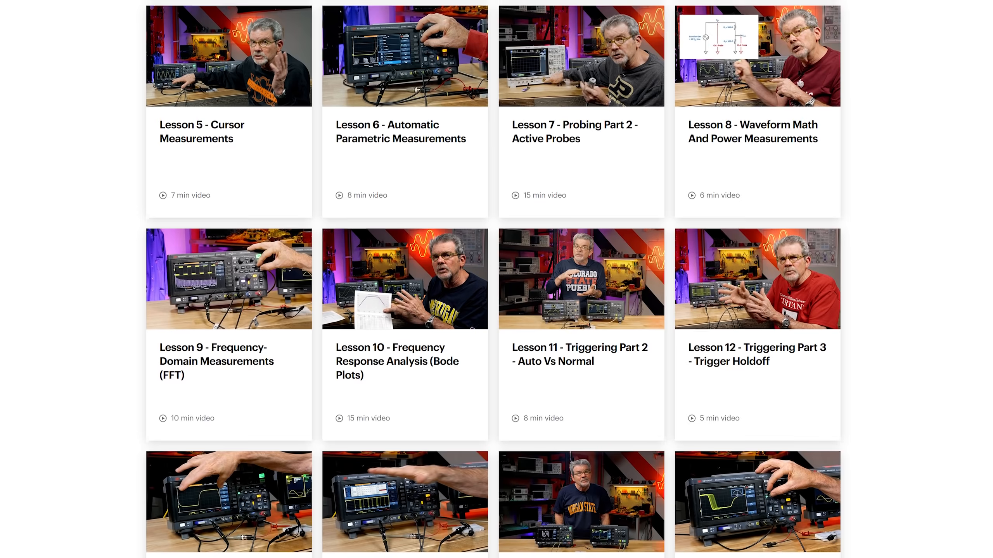
scroll(down, 3)
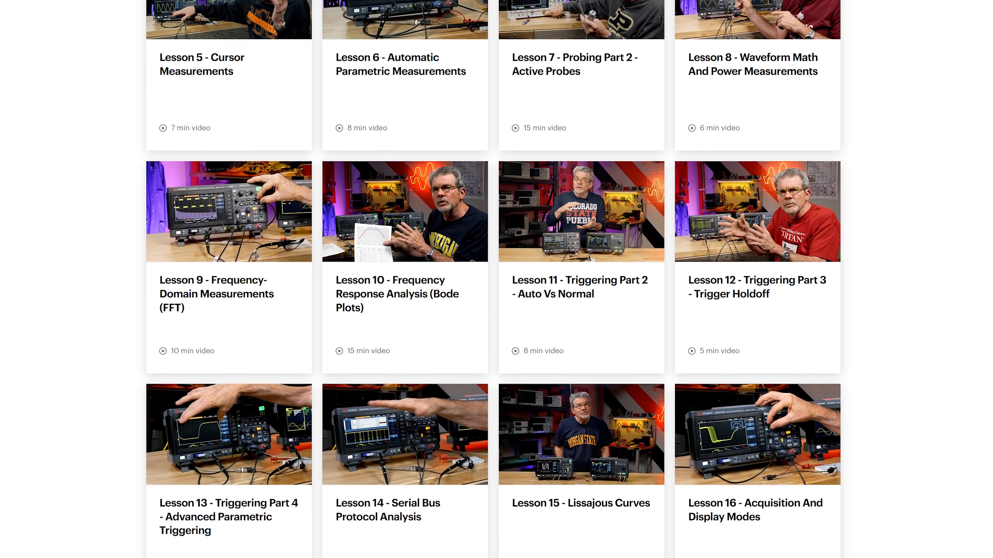
scroll(down, 3)
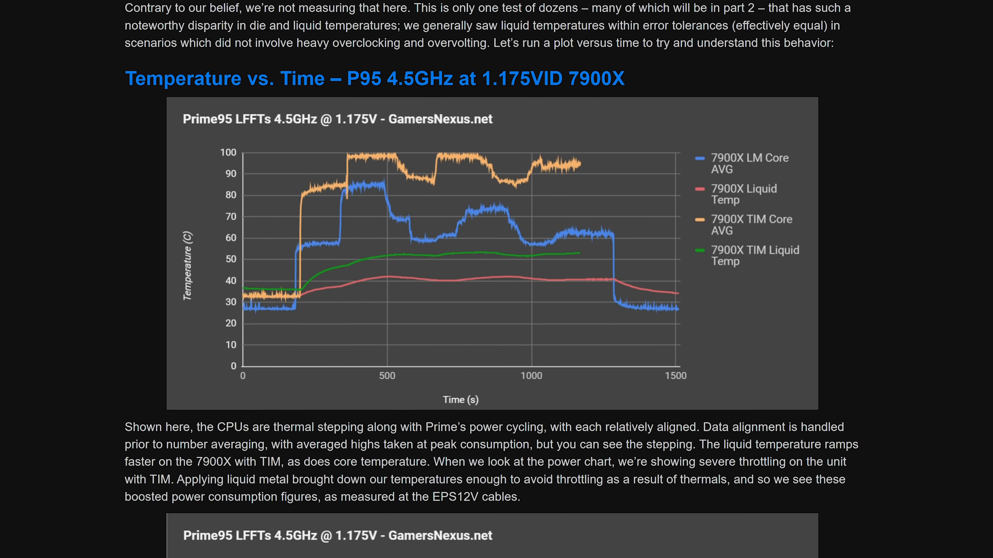
scroll(down, 3)
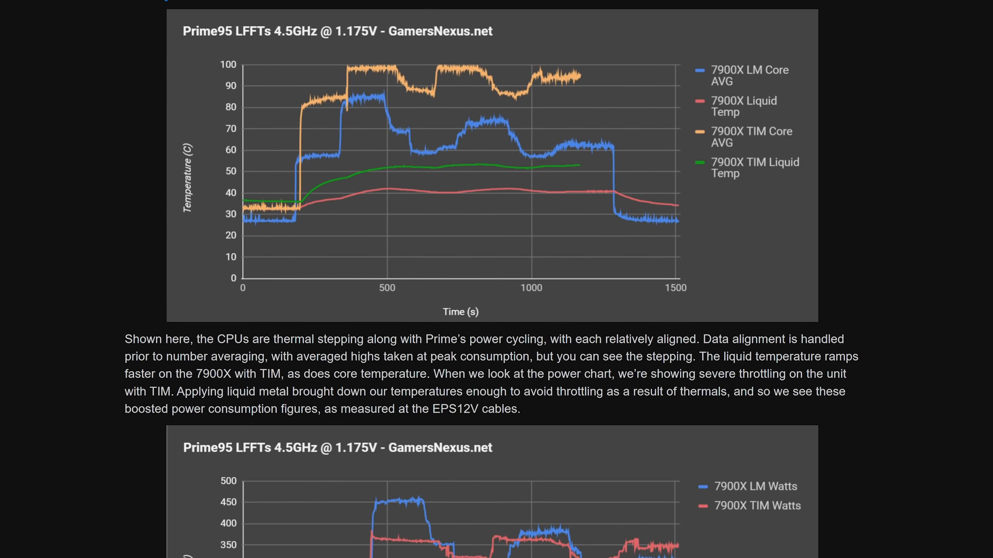
scroll(down, 3)
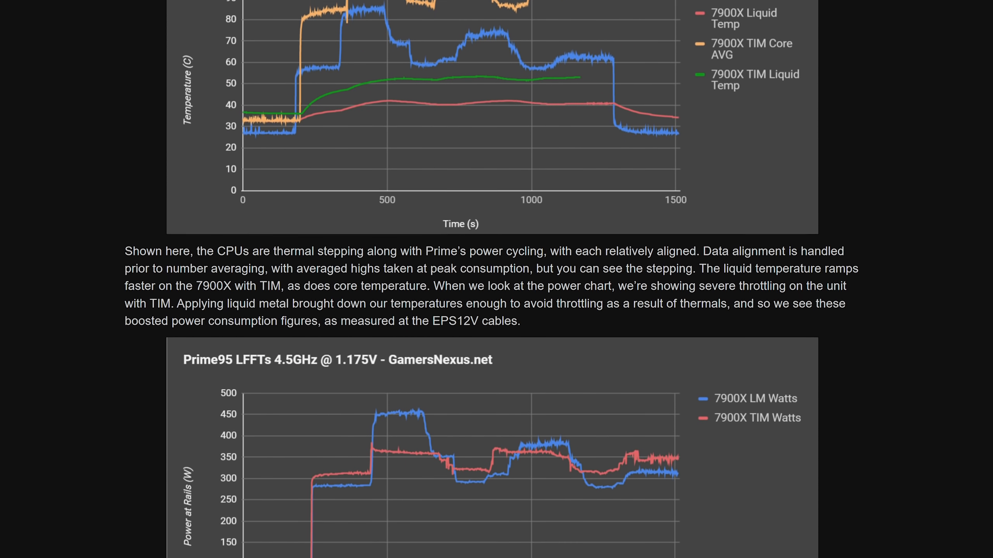
scroll(down, 3)
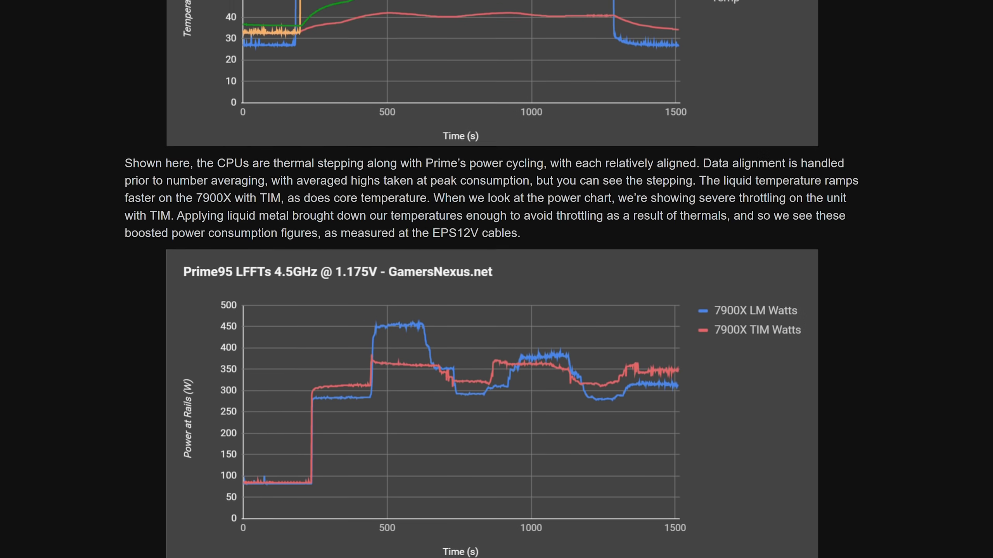
scroll(down, 3)
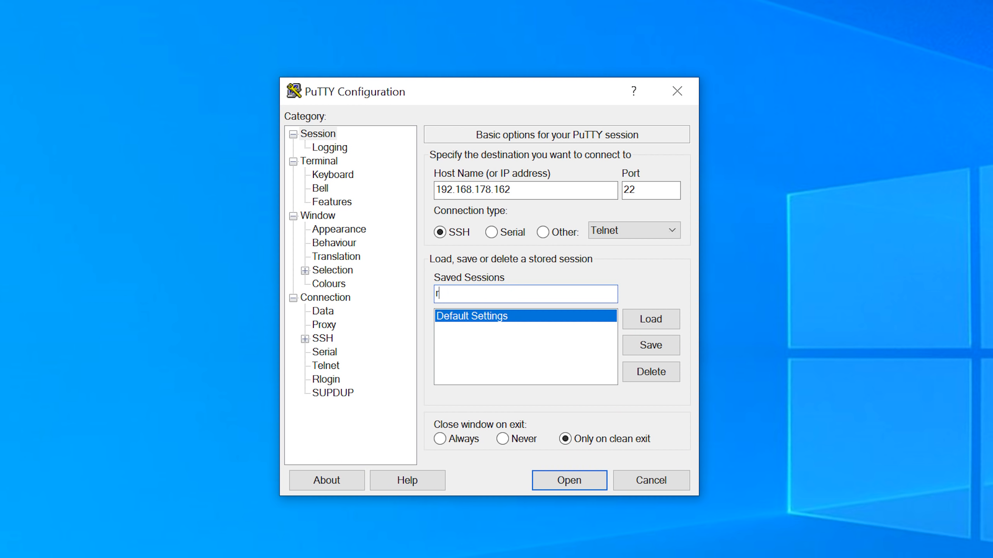
- Connect the raspberrypi session and start 'sudo apt install stress' on the Pi
text(aspberrypi)
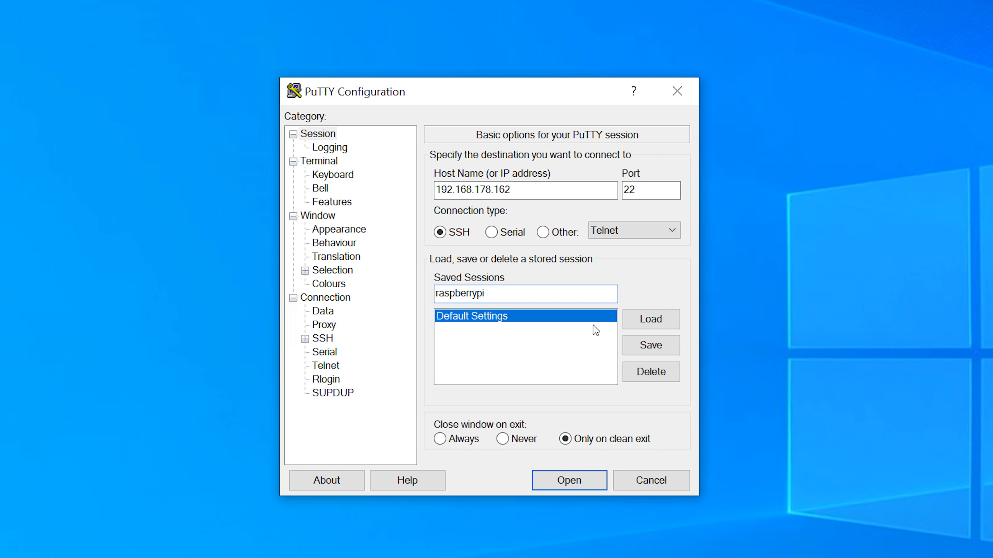
click(570, 481)
text(sudo apt install)
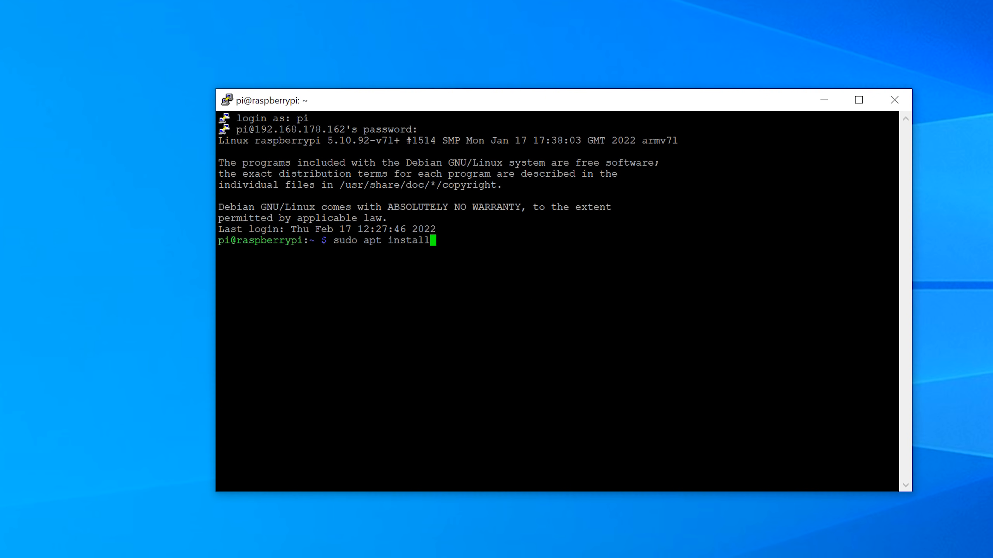
text(stress)
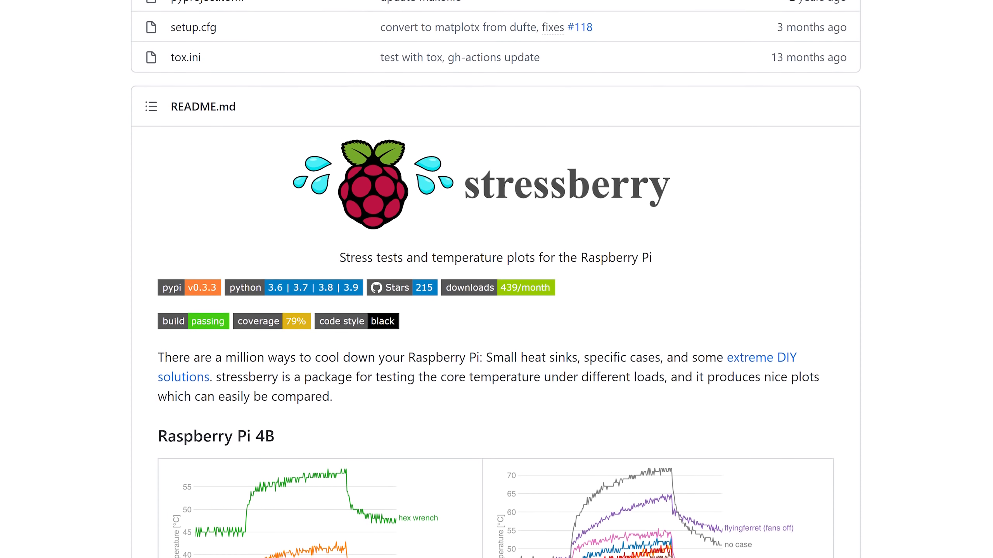
scroll(down, 3)
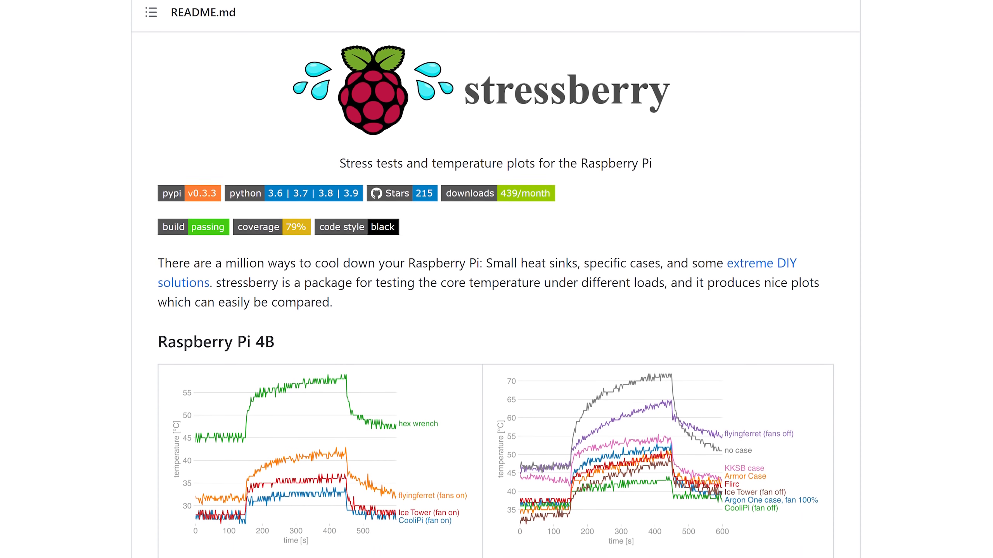
scroll(down, 3)
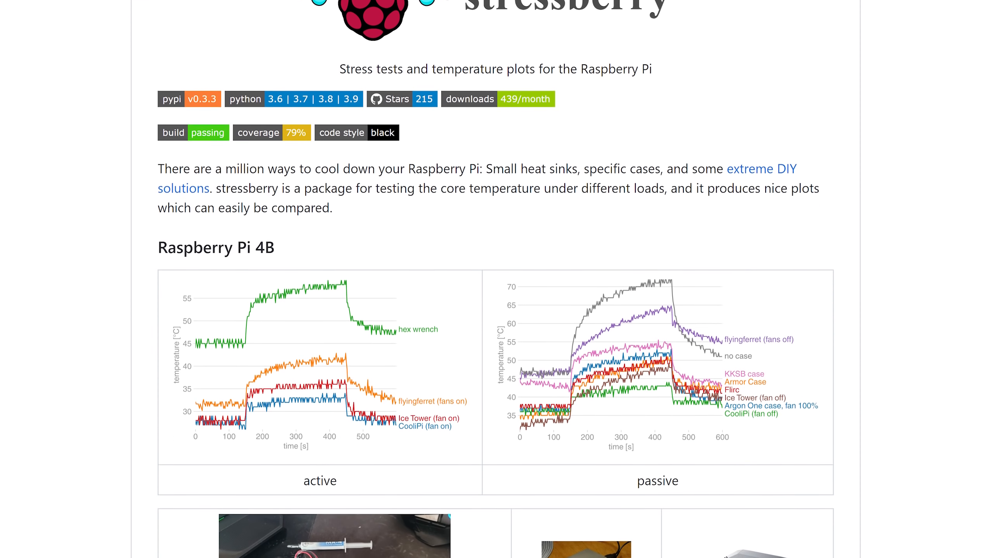
scroll(down, 3)
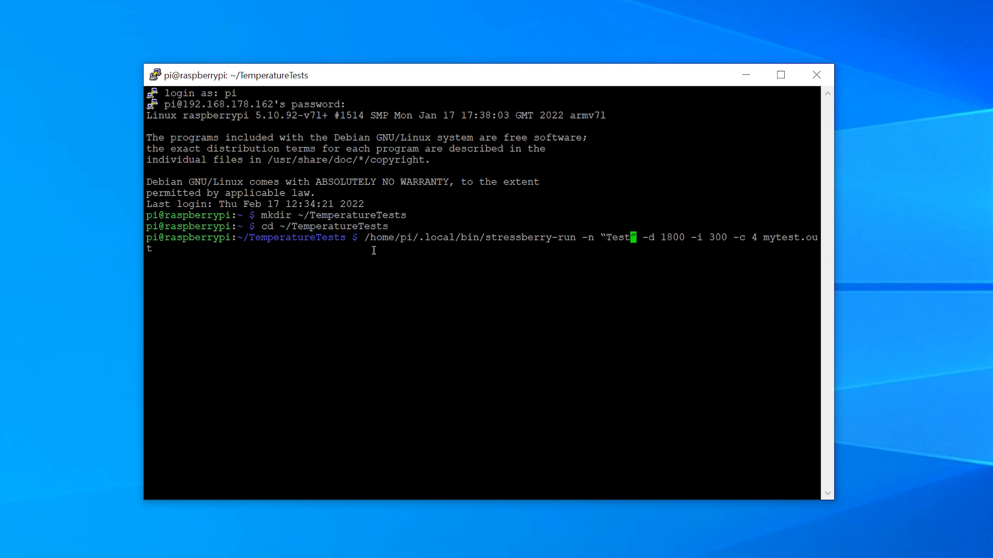
- Name the stressberry run Test1 and move on to the mytest.out output file name
text(1)
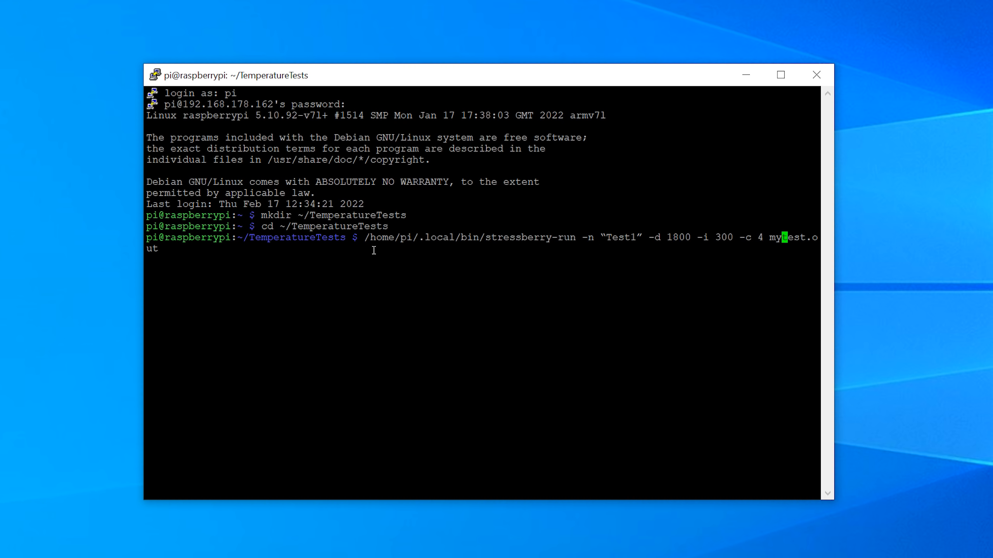
key(Enter)
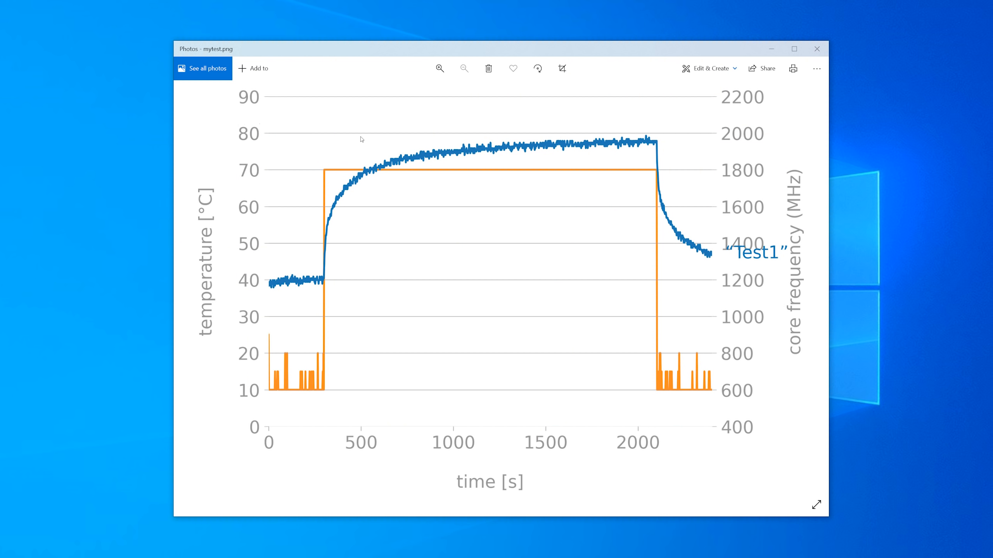
mouse_move(639, 147)
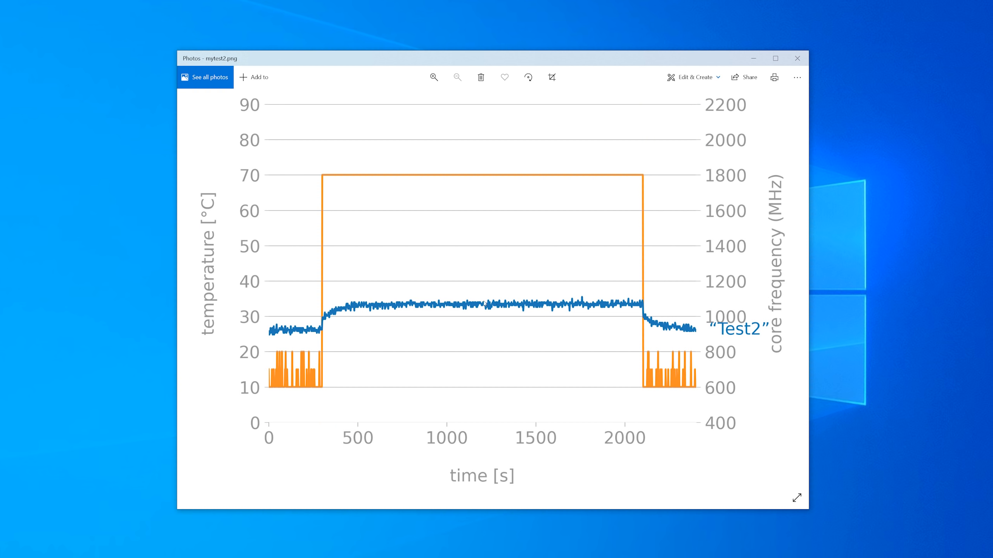
mouse_move(317, 319)
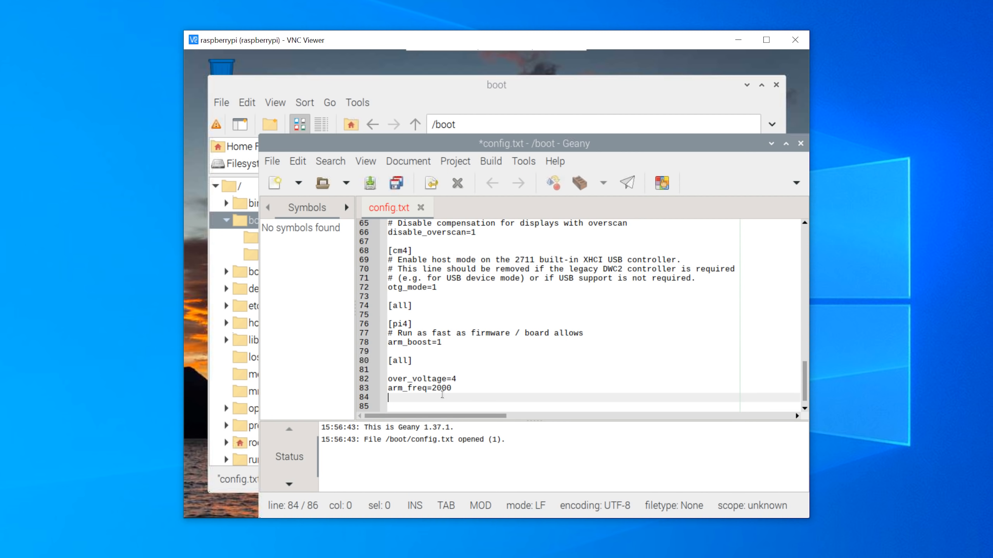
- Add gpu_freq=600 to /boot/config.txt alongside over_voltage=4 and arm_freq=2000
text(gpu_freq=600)
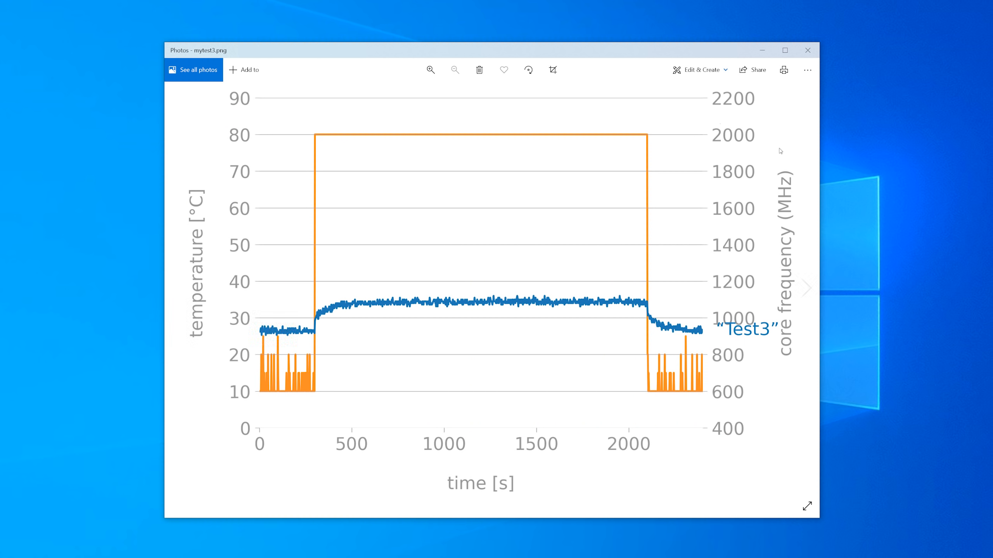
mouse_move(548, 304)
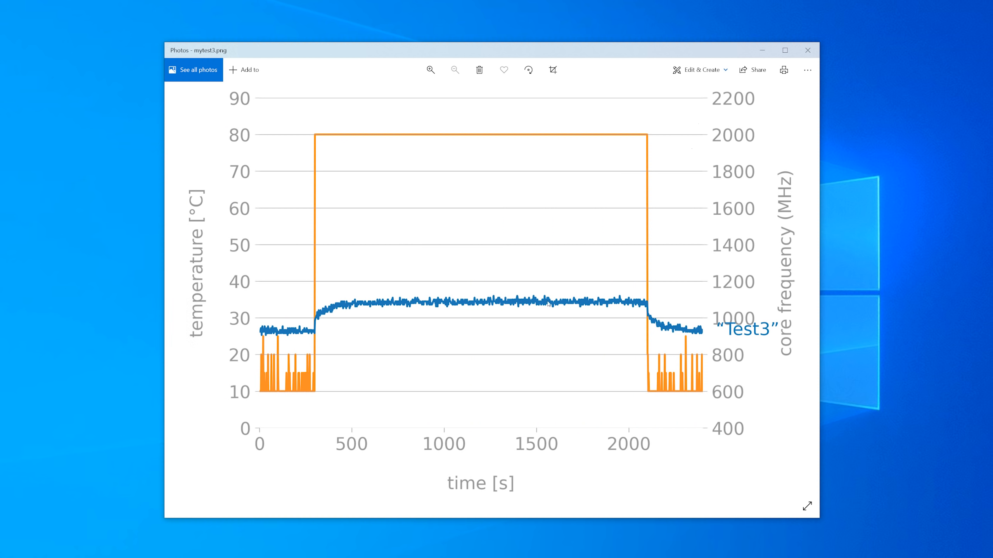
mouse_move(614, 319)
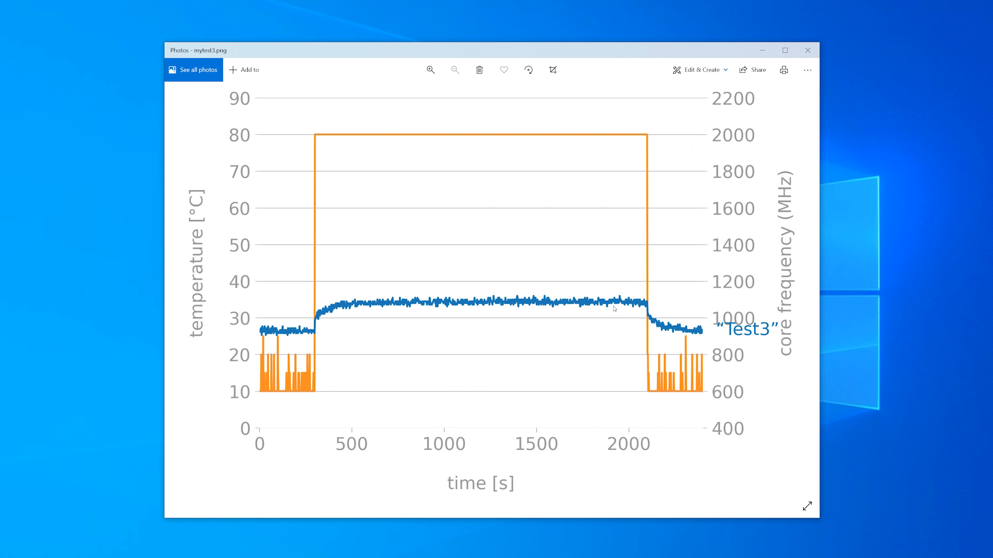